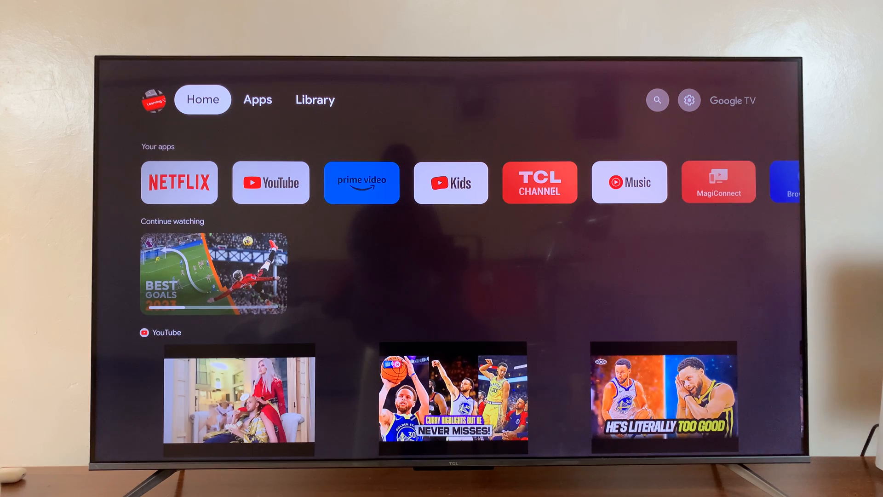
# - Open the TV's Settings from the gear icon on the home screen
pyautogui.click(314, 100)
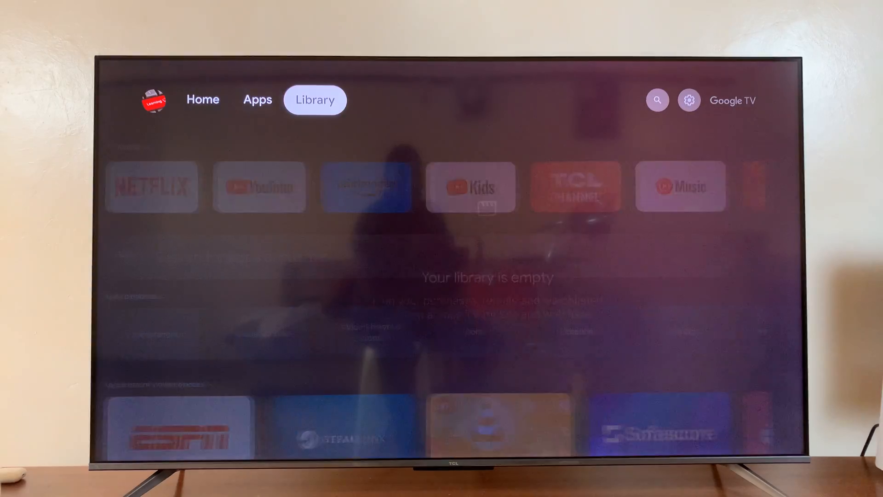
pyautogui.click(690, 100)
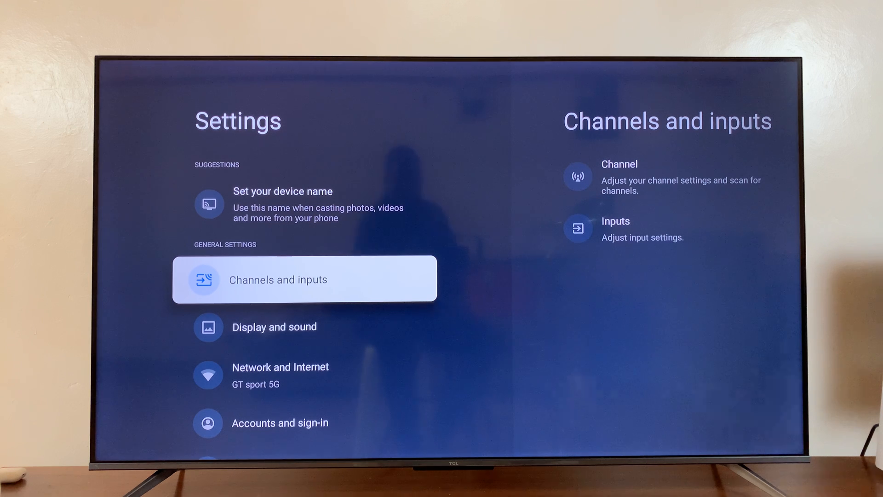
# - Go to Accounts and sign-in, choose the main account, and reach its Google Assistant settings
pyautogui.scroll(-3)
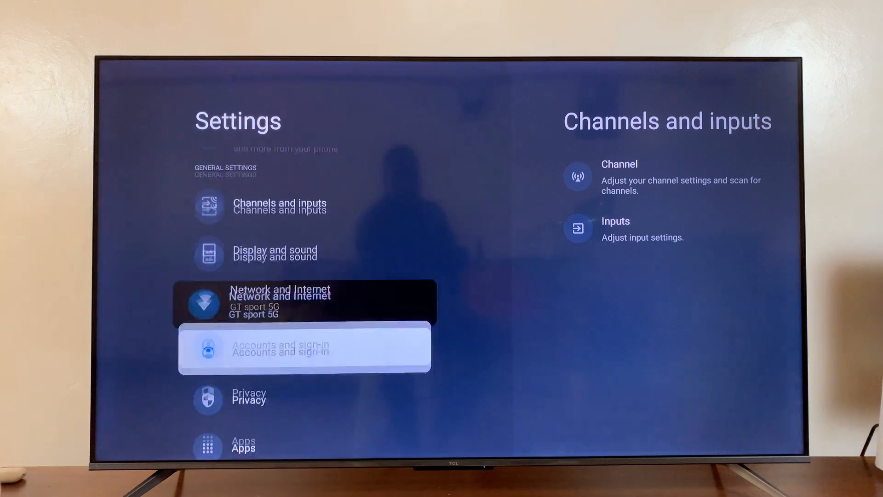
pyautogui.scroll(-3)
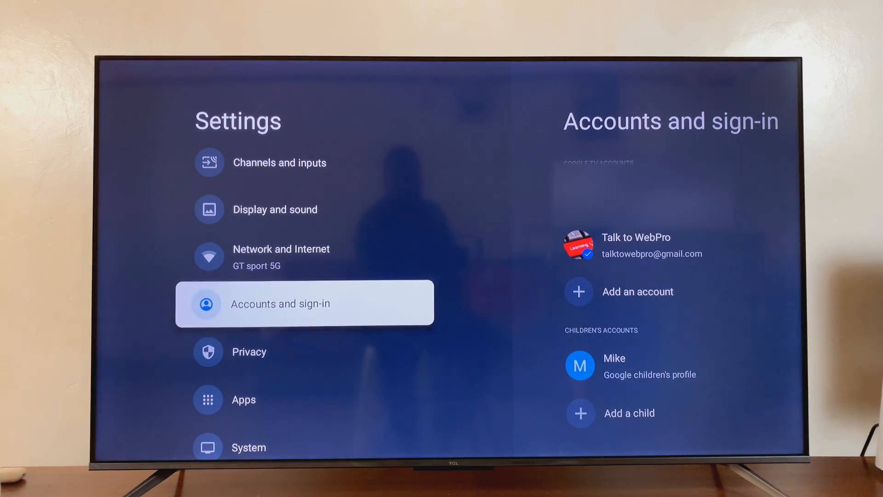
pyautogui.click(305, 302)
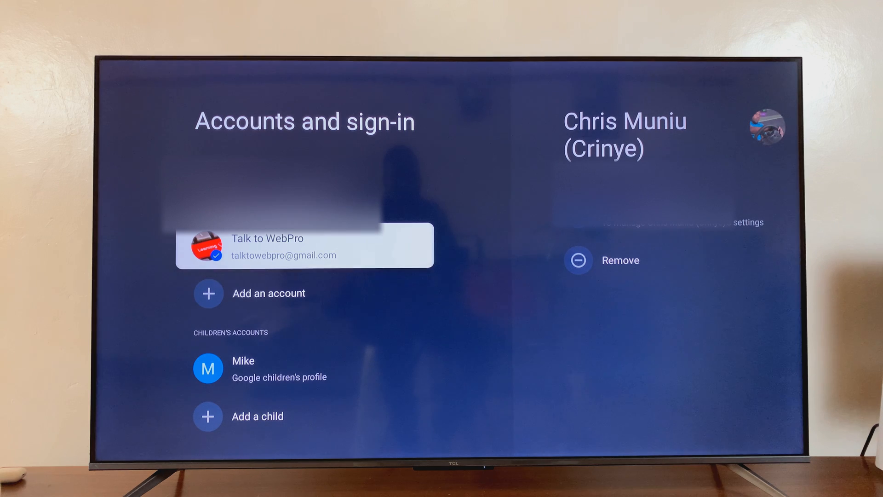
pyautogui.click(305, 246)
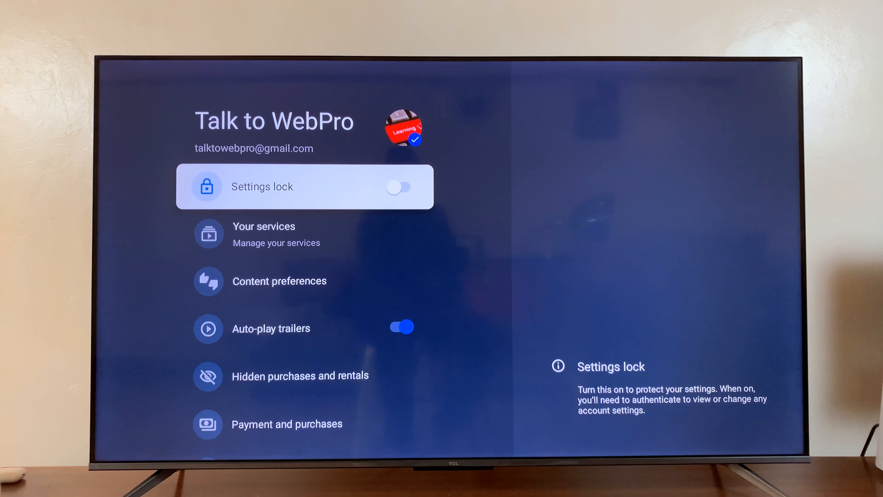
pyautogui.scroll(-3)
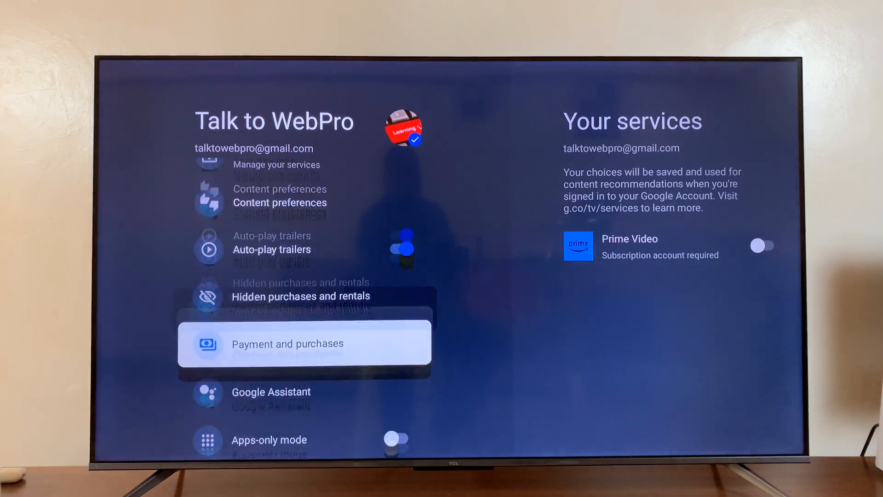
pyautogui.scroll(-3)
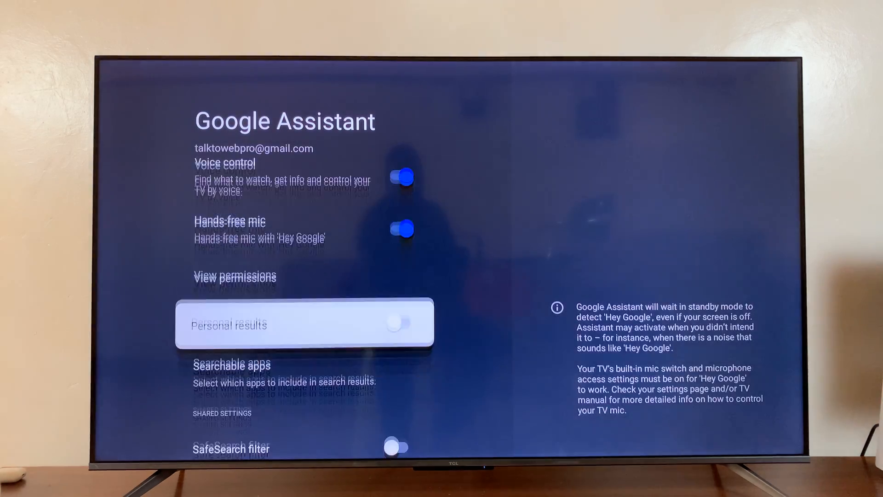
pyautogui.scroll(-3)
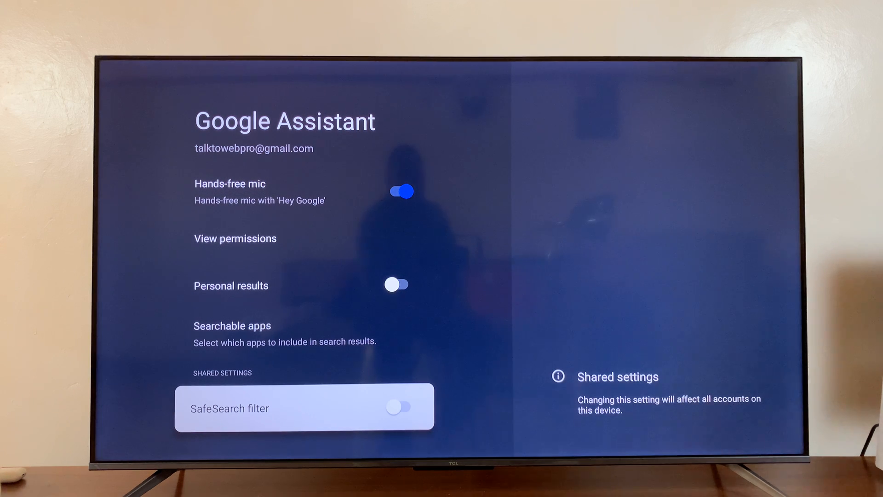
pyautogui.click(399, 406)
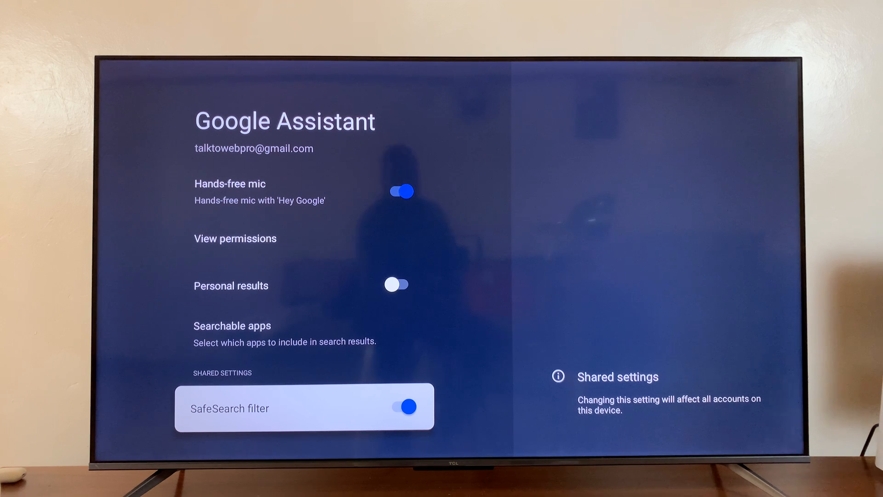
pyautogui.click(404, 406)
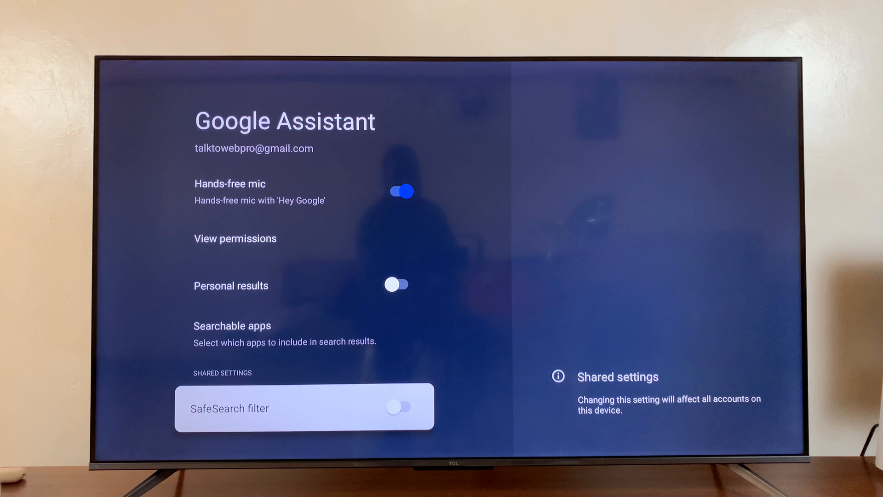